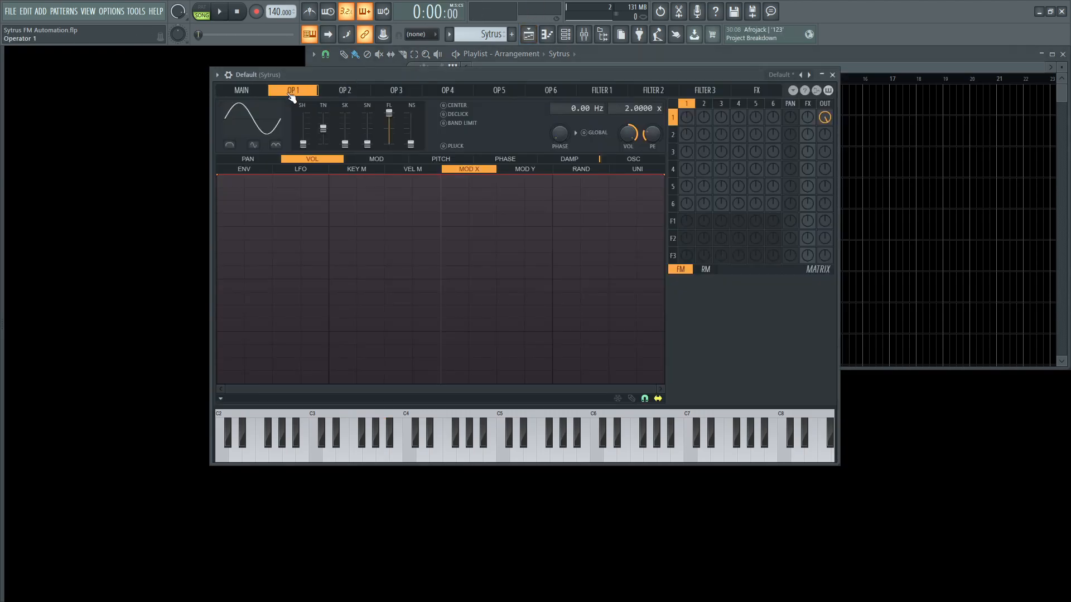
Step: Confirm operator 1 at 2× and operator 2 at 1× frequency ratio, then view Sytrus's main page
left_click(345, 90)
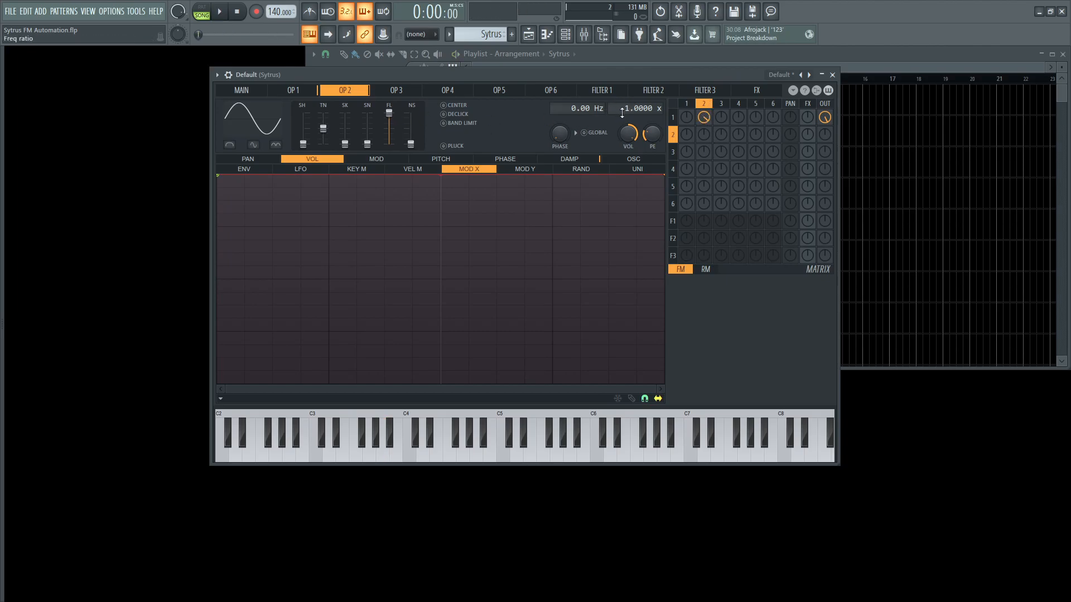
left_click(218, 11)
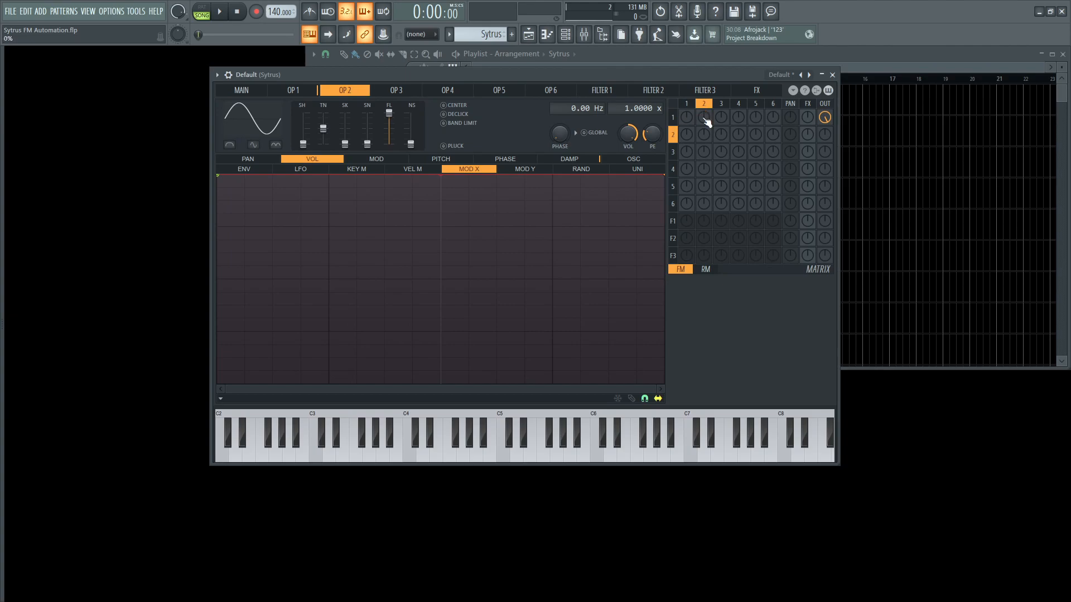
left_click(344, 89)
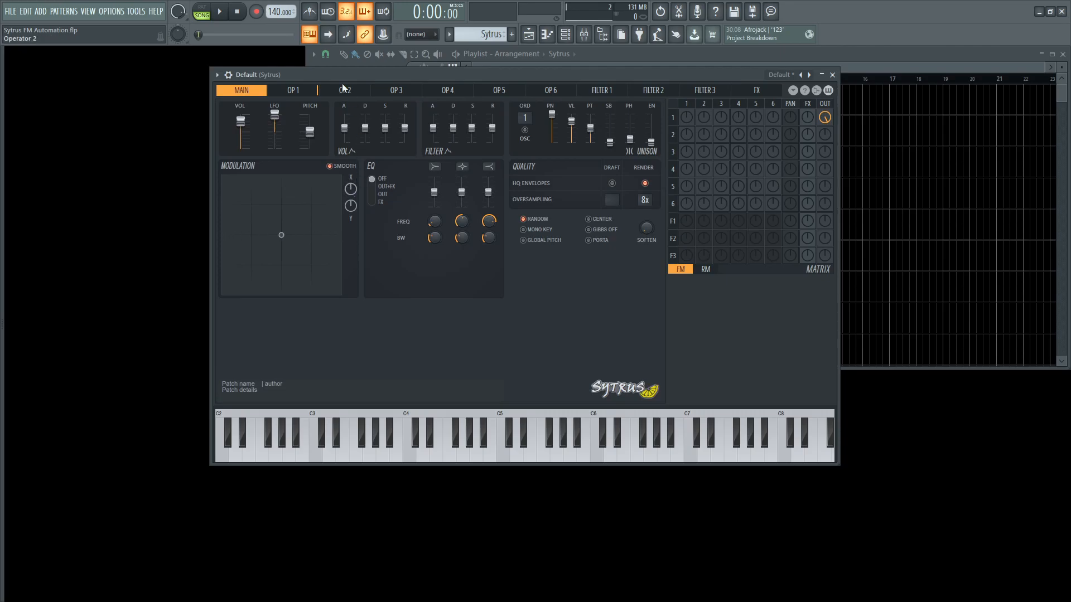
Step: Route operator 2 to frequency-modulate operator 1 with a rising Mod X volume envelope on operator 2
left_click(293, 89)
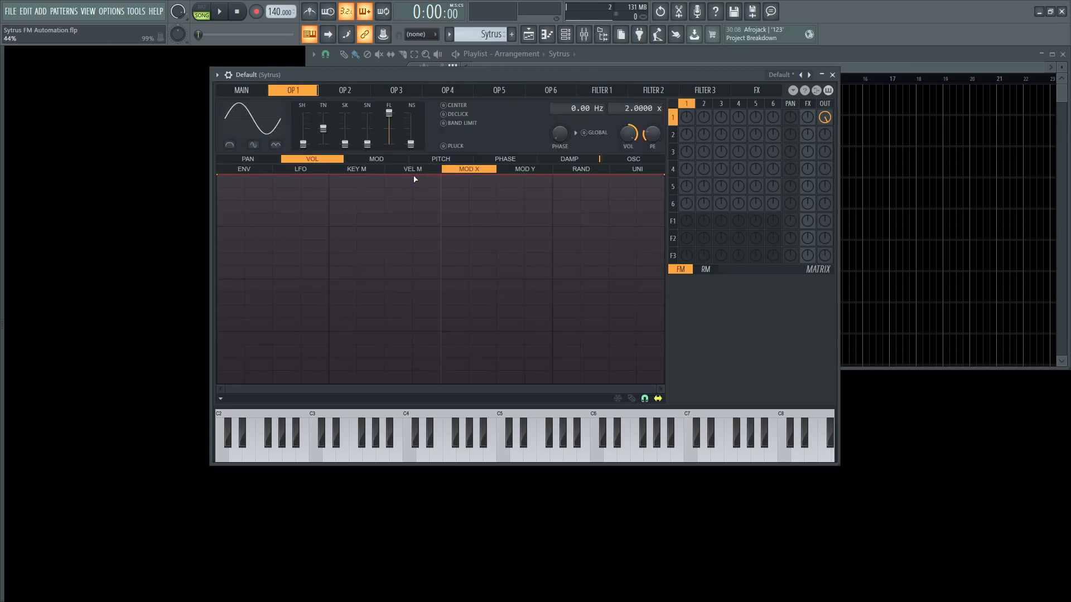
left_click(343, 89)
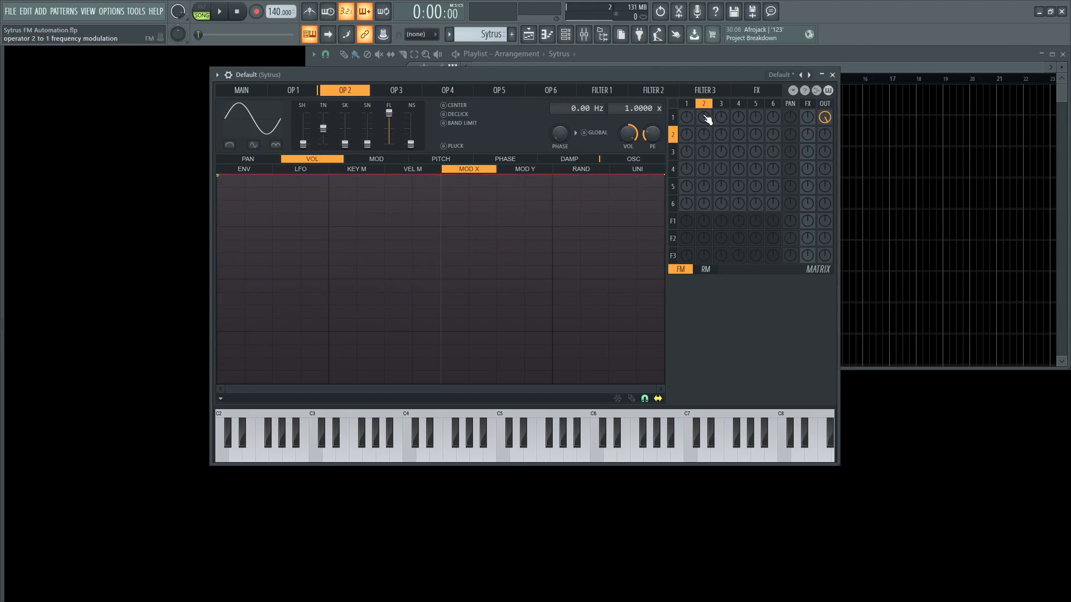
left_click(704, 117)
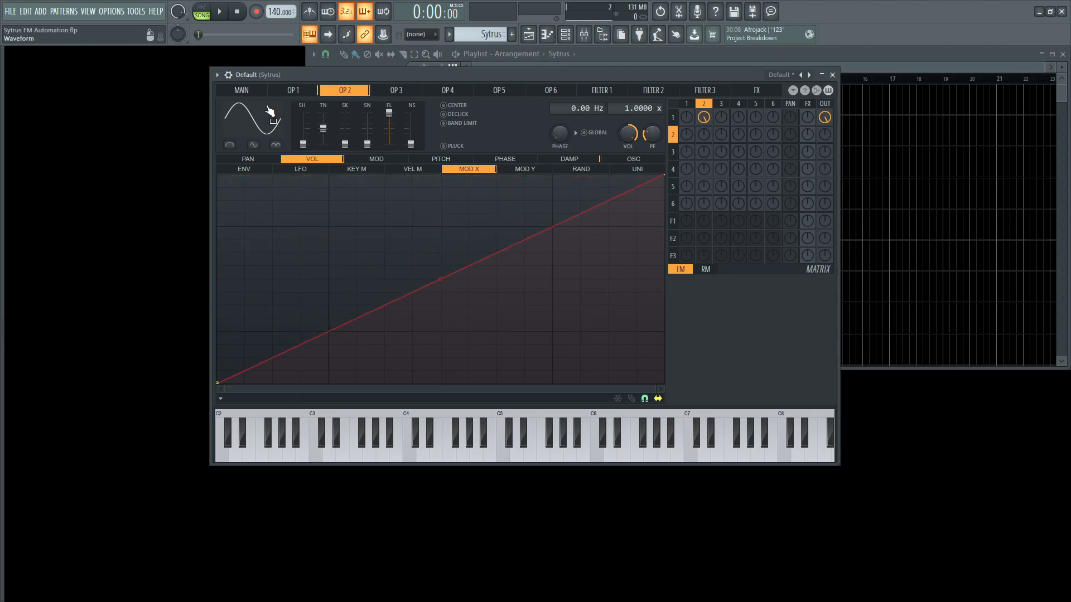
Step: Verify Modulation X reads 0%, then set operator 2's FM amount on operator 1
left_click(241, 90)
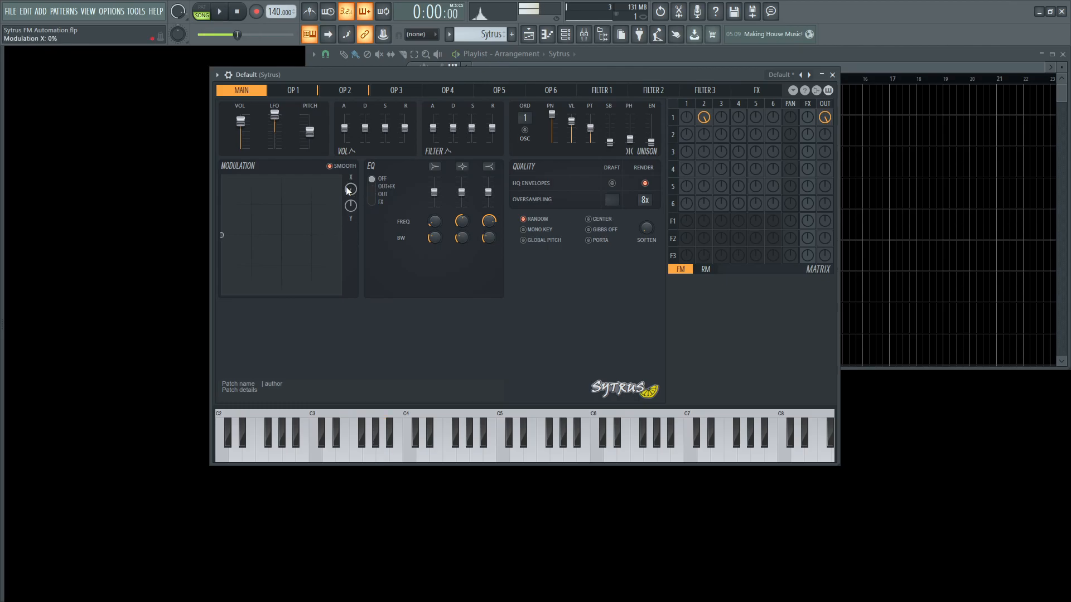
left_click(345, 89)
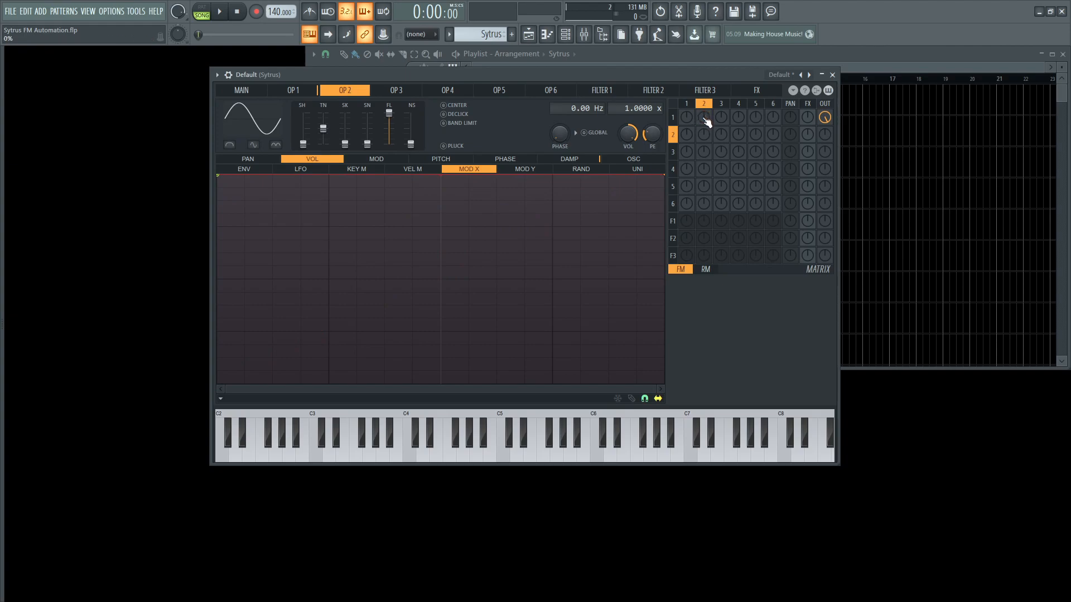
left_click(218, 11)
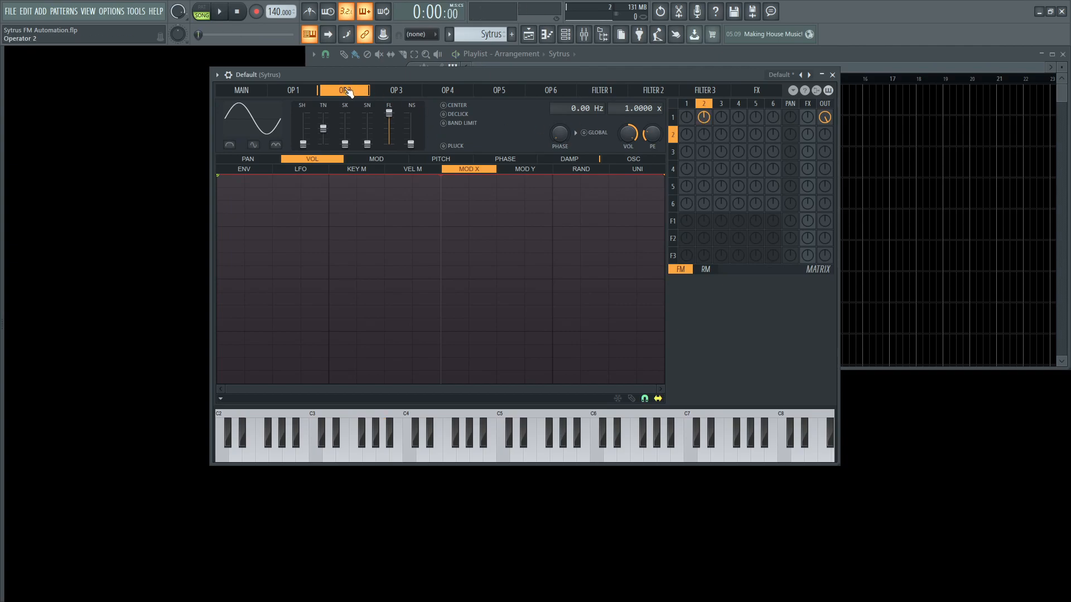
Step: Audition a note and leave operator 2's FM of operator 1 near 61% with its linear rising envelope
left_click(293, 90)
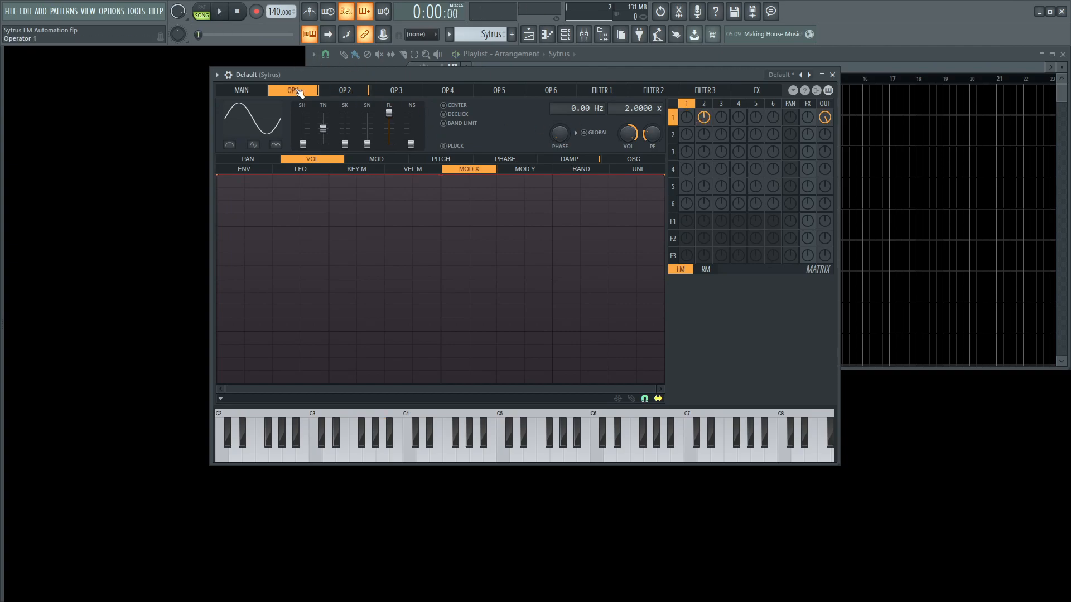
left_click(704, 117)
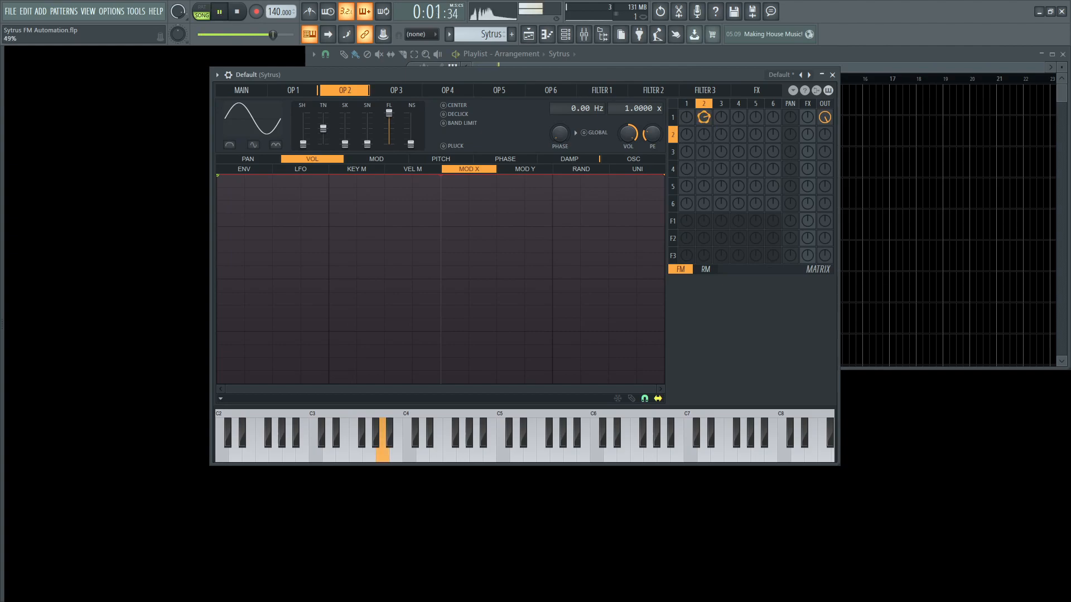
left_click(237, 12)
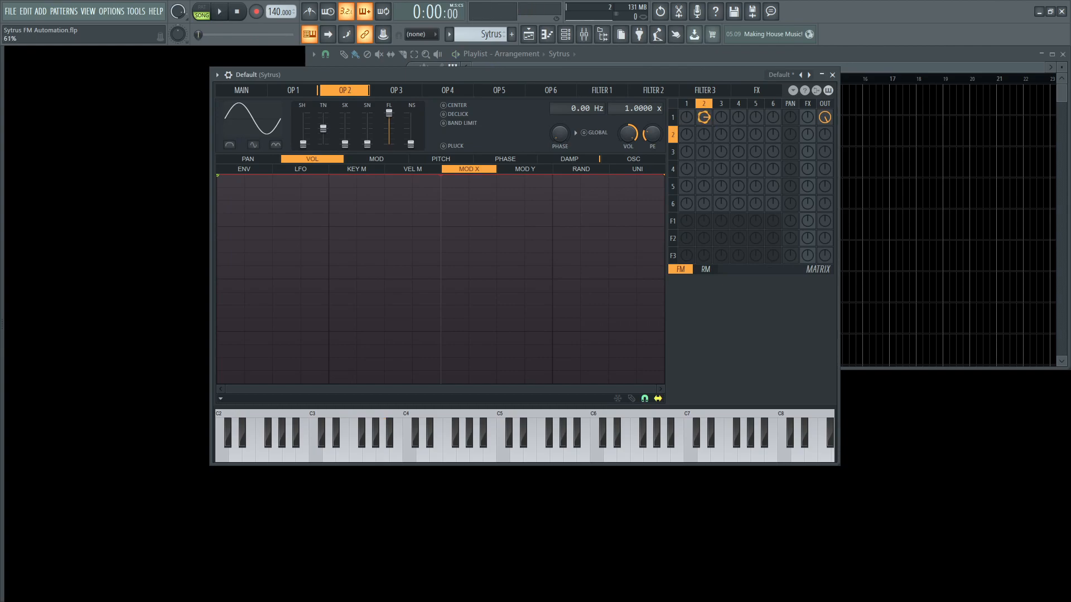
mouse_move(778, 117)
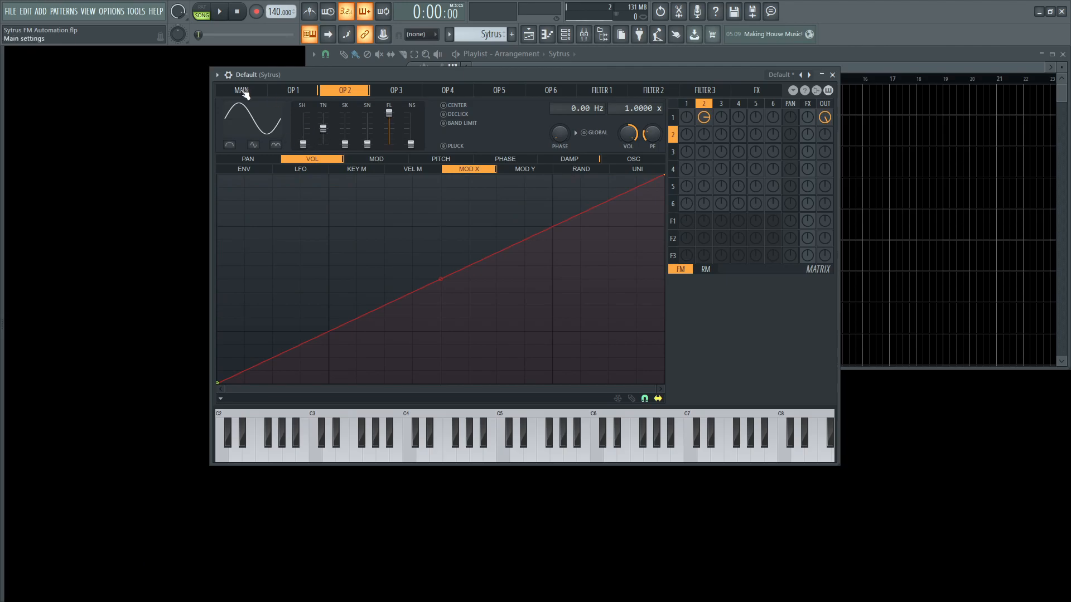
Step: Fine-tune operator 2's FM amount on operator 1 to about 56% and raise Modulation X to 100%
left_click(241, 89)
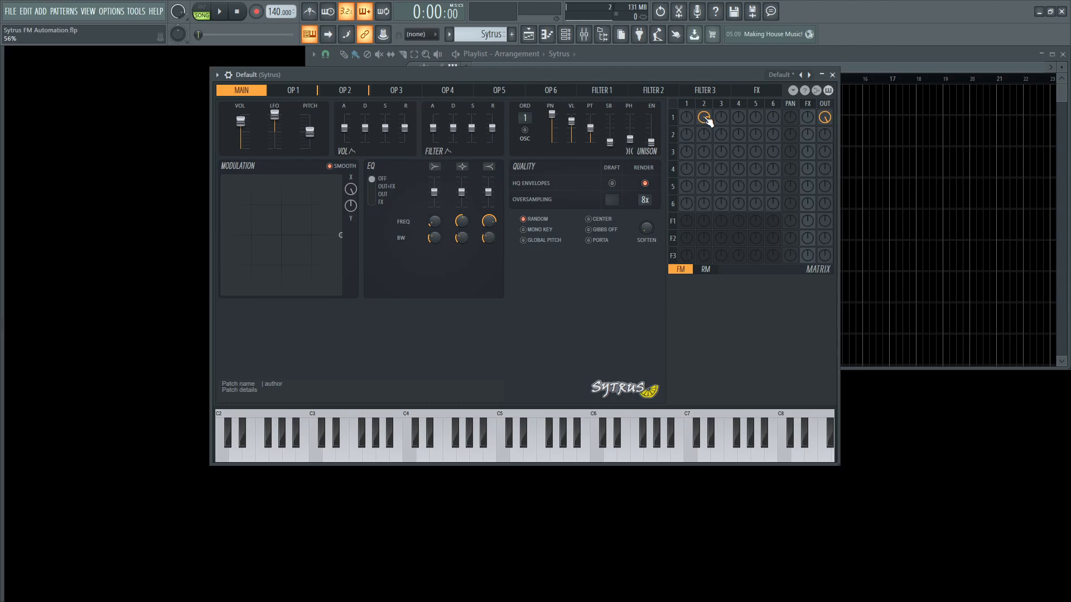
left_click(220, 12)
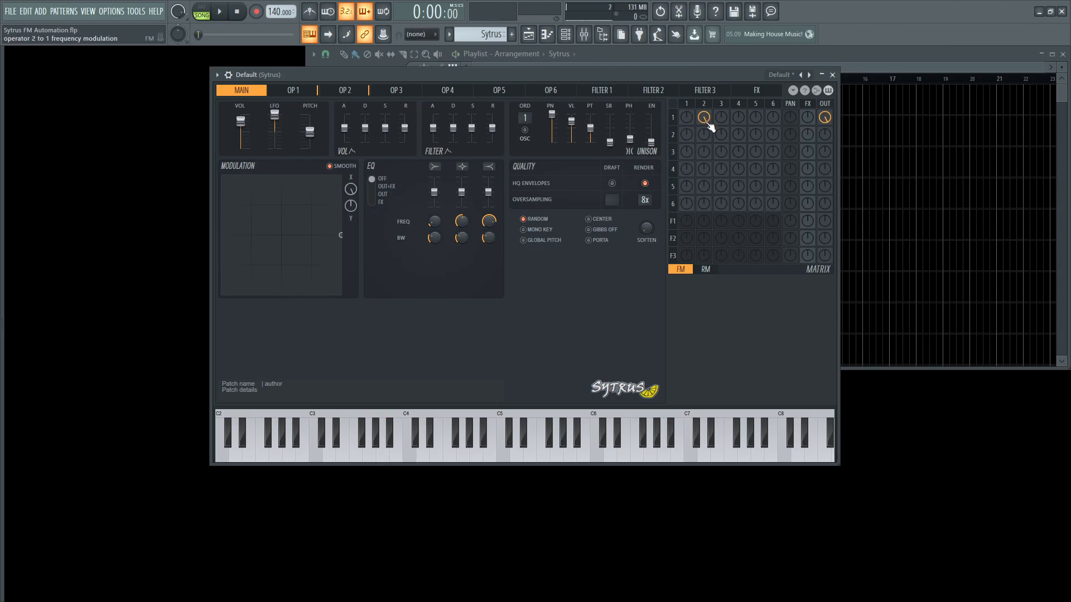
left_click(218, 11)
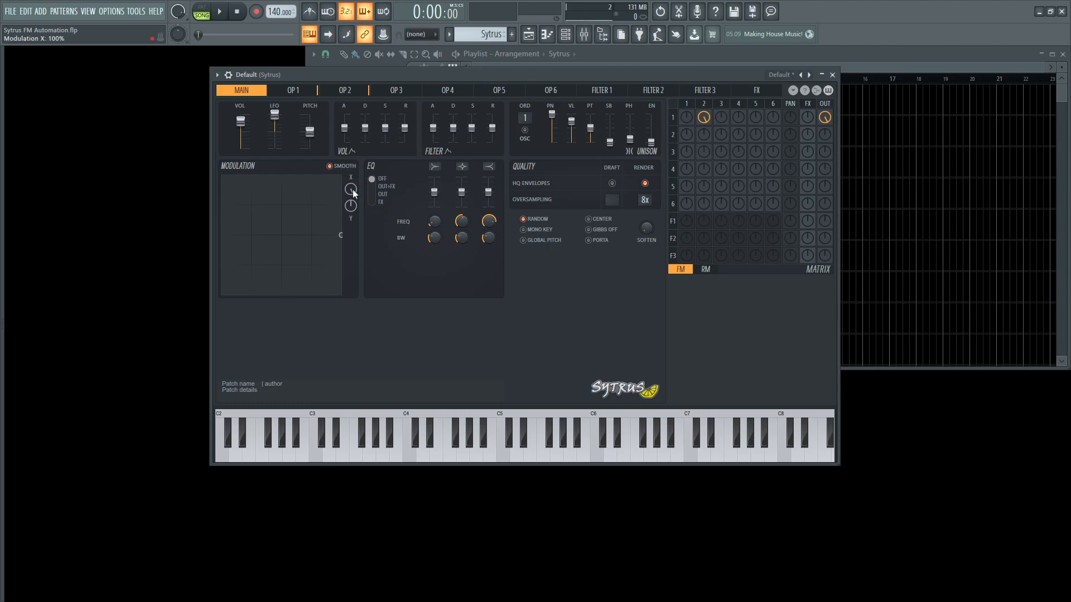
Step: Route operator 3 to frequency-modulate operator 1 as well, with the same rising Mod X volume envelope
left_click(394, 89)
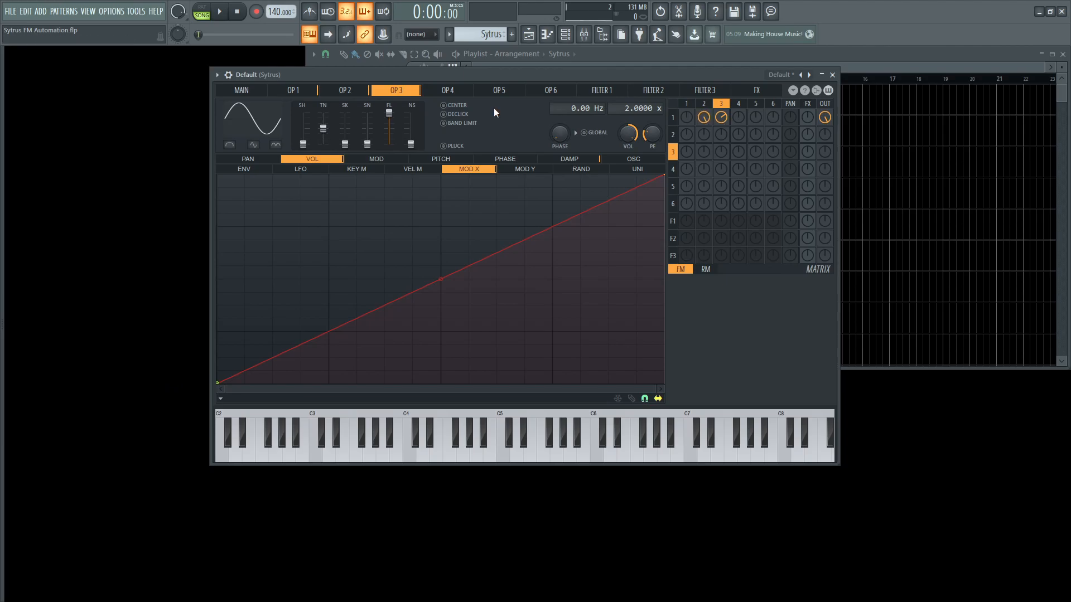
left_click(345, 89)
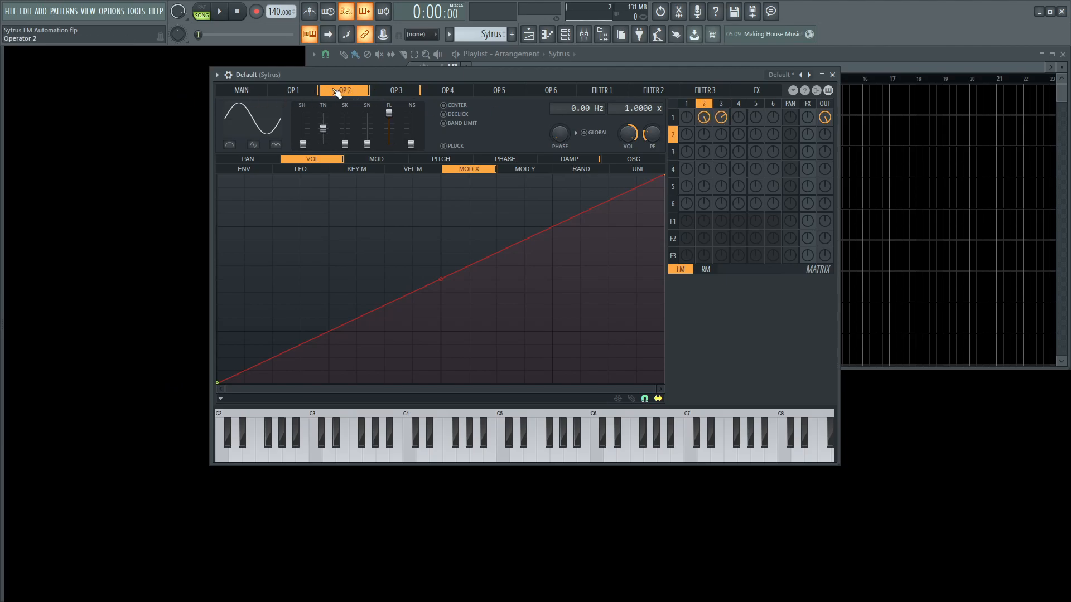
left_click(241, 89)
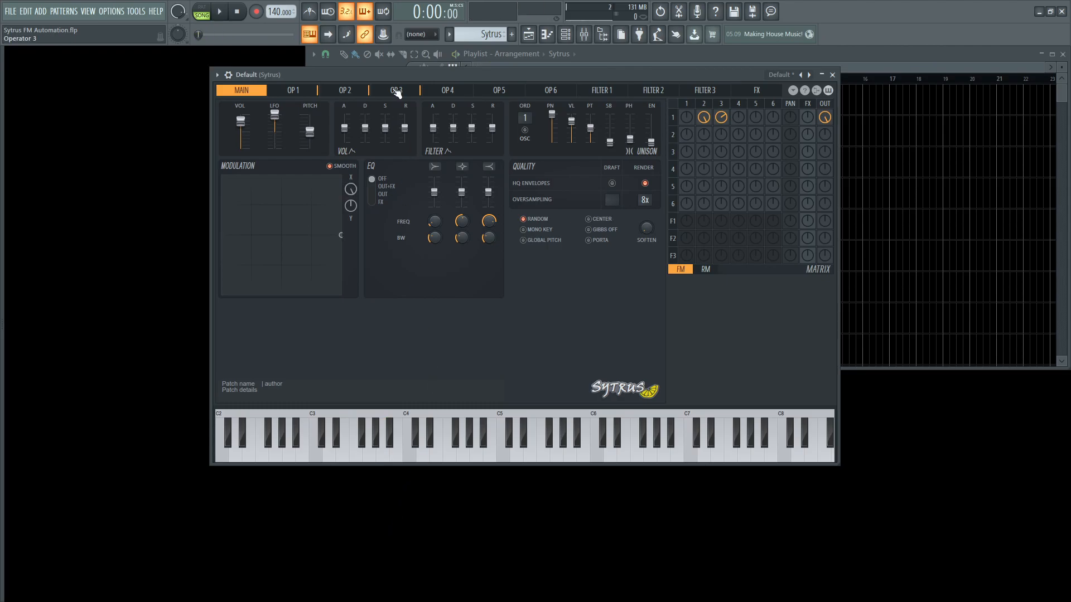
Step: Lower operator 3's frequency ratio from 2× to 1.0000× and return to the main page
left_click(395, 89)
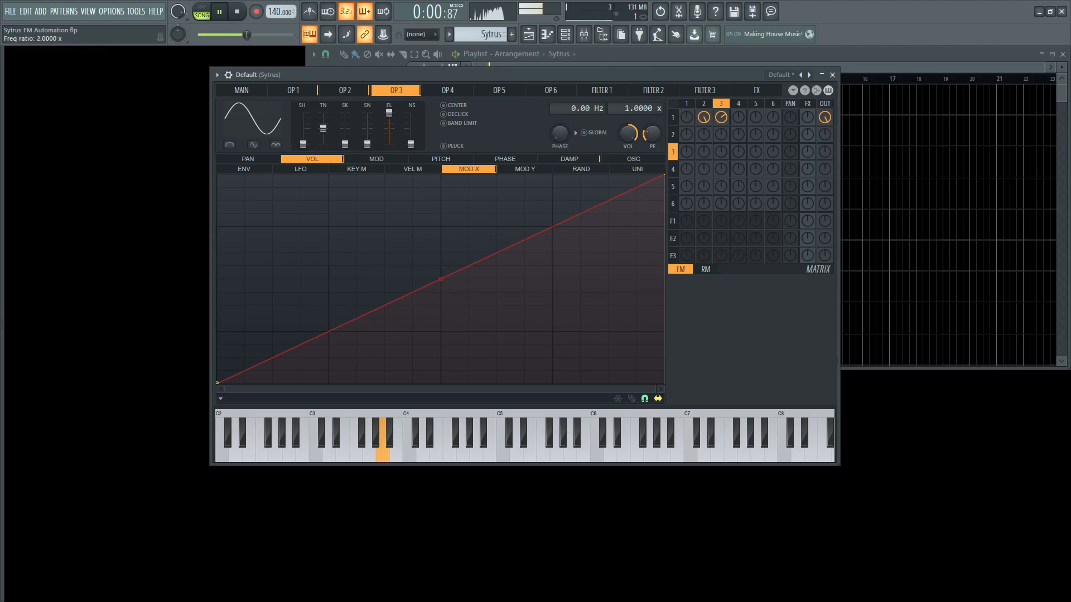
left_click_drag(303, 126, 303, 132)
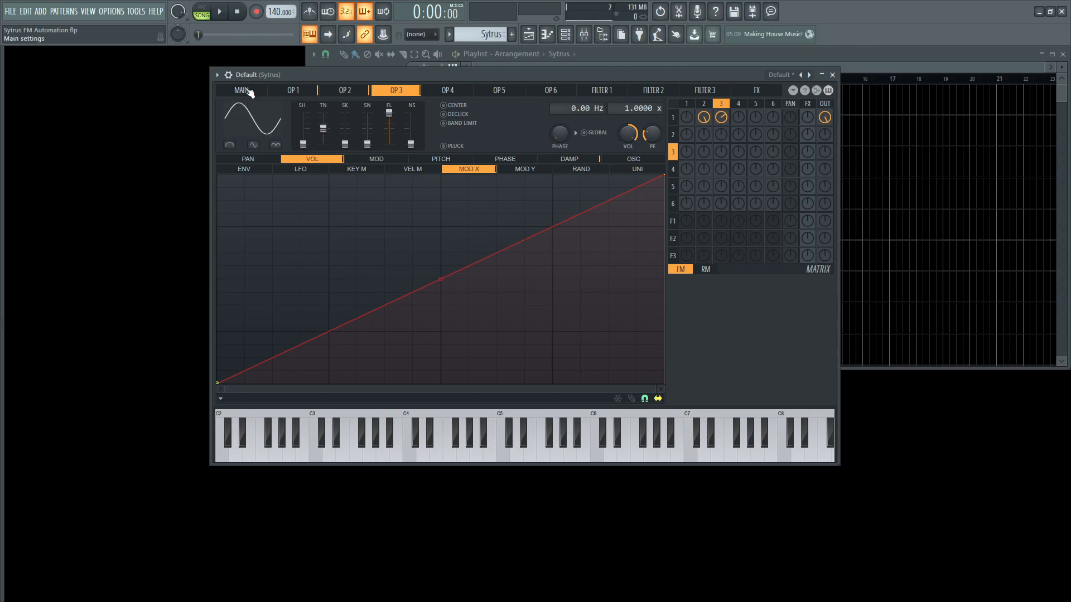
left_click(241, 89)
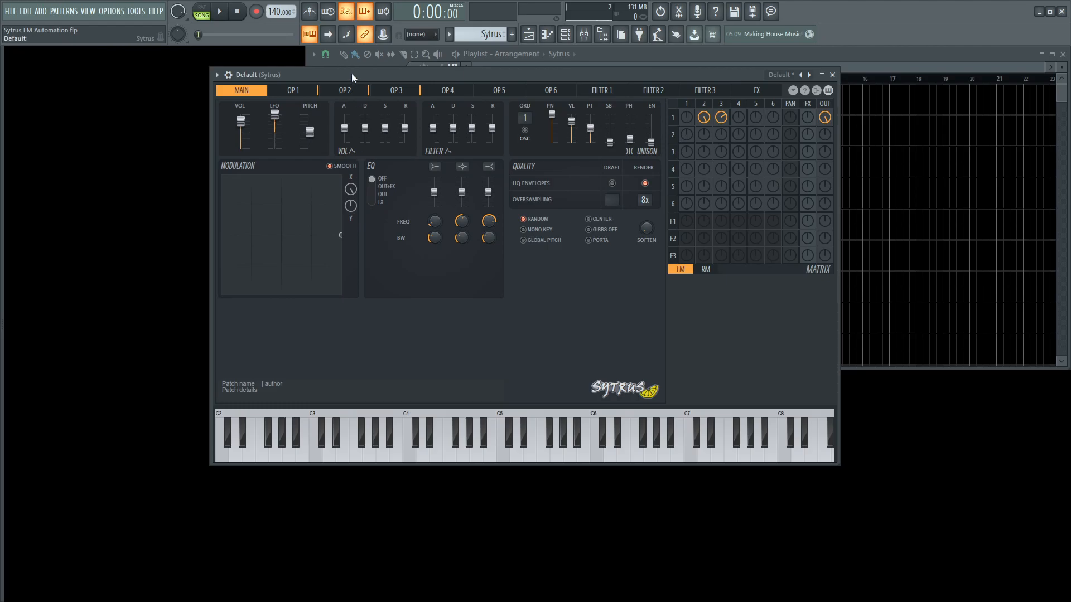
Step: Create a Modulation X automation clip and sweep the knob upward to about 83%
left_click(350, 205)
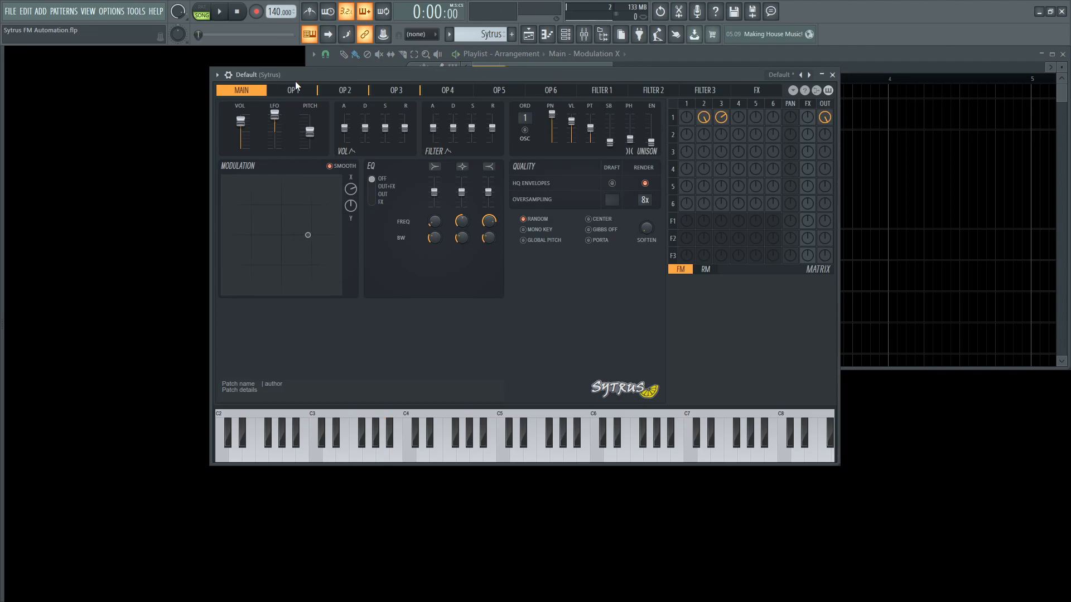
mouse_move(705, 117)
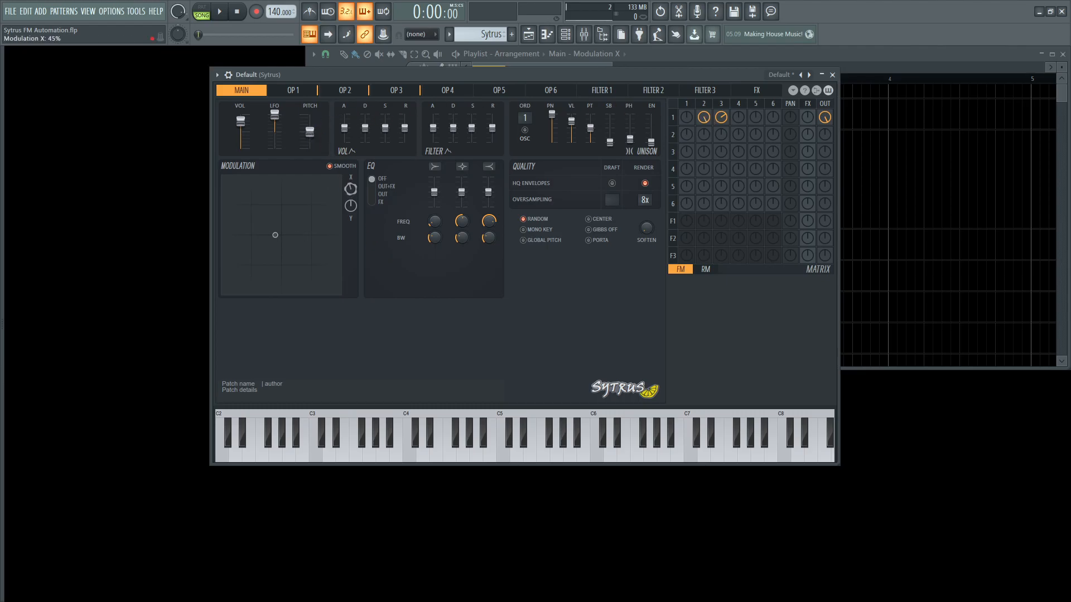
left_click_drag(276, 234, 321, 234)
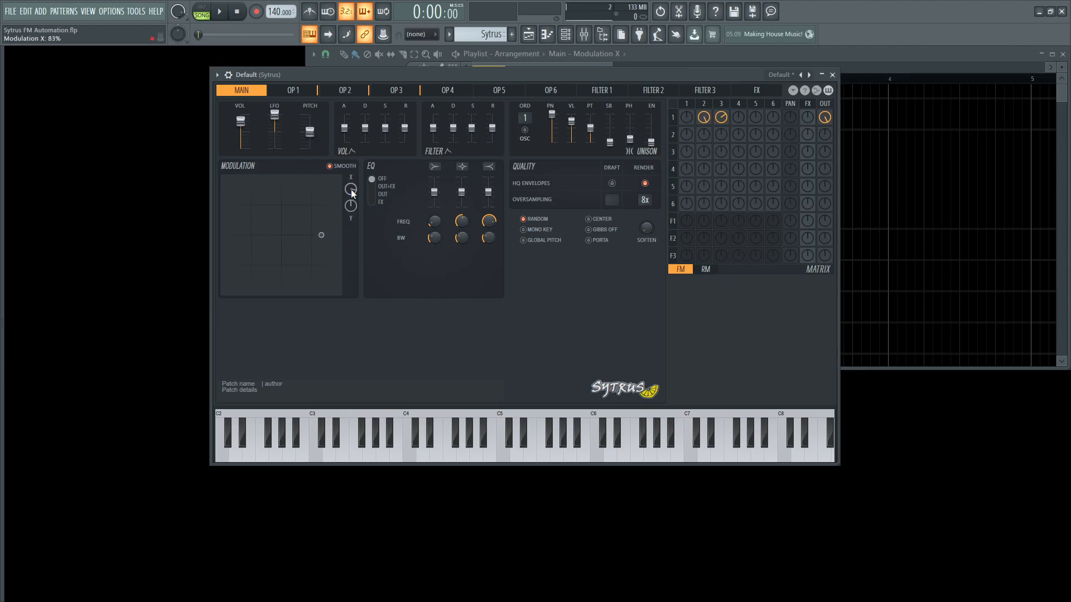